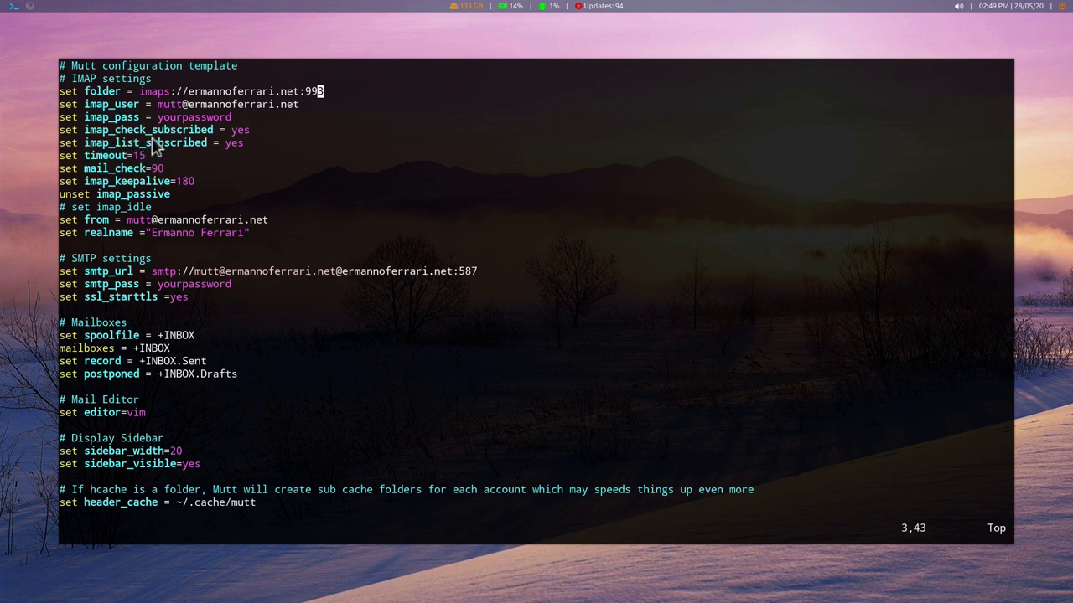
mouse_move(133, 171)
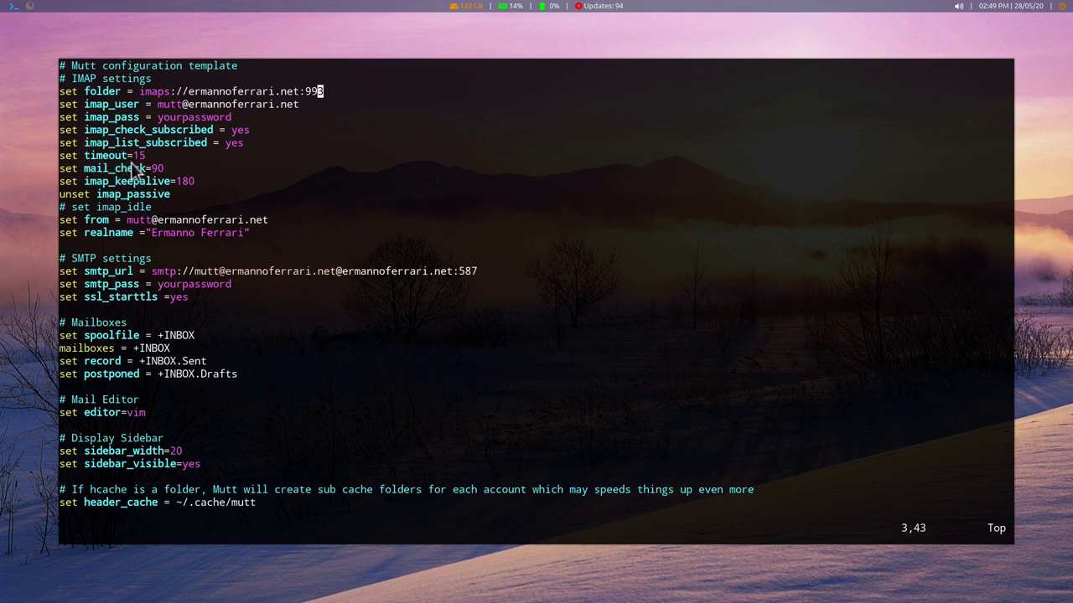
mouse_move(126, 289)
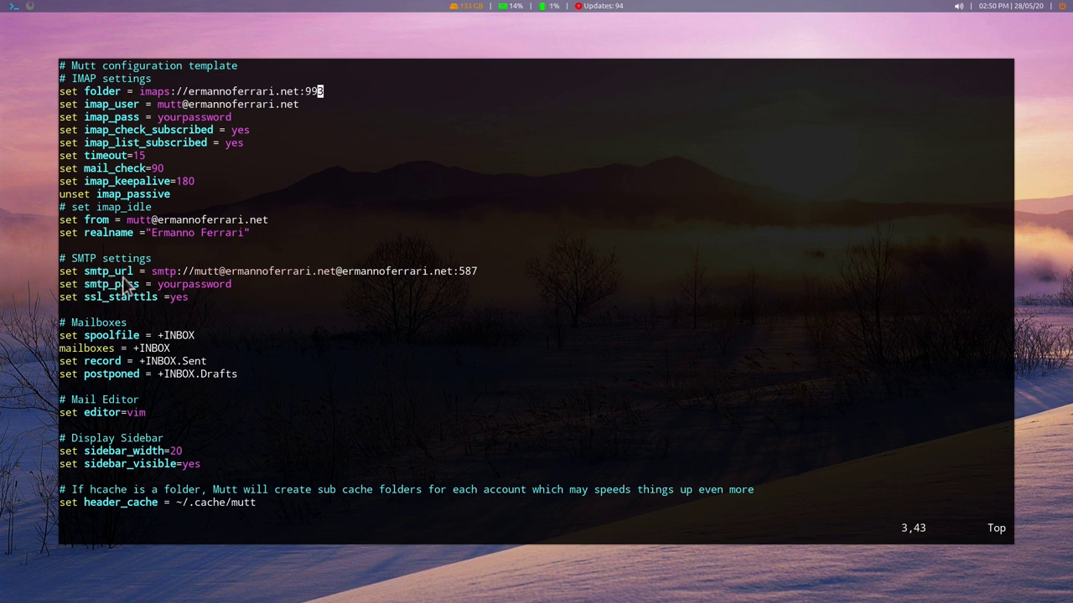
mouse_move(114, 322)
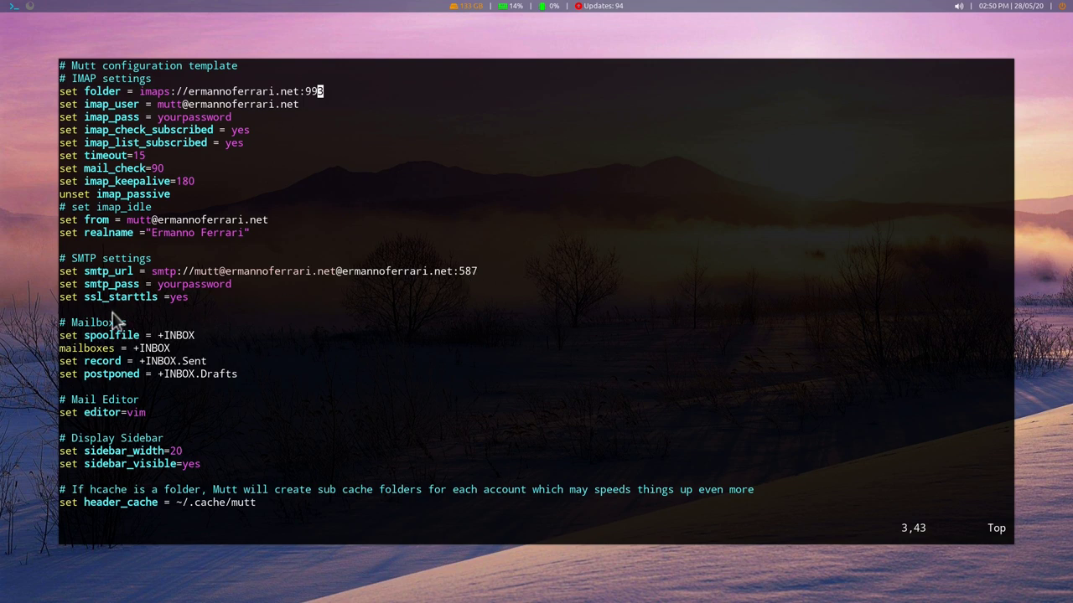
mouse_move(406, 283)
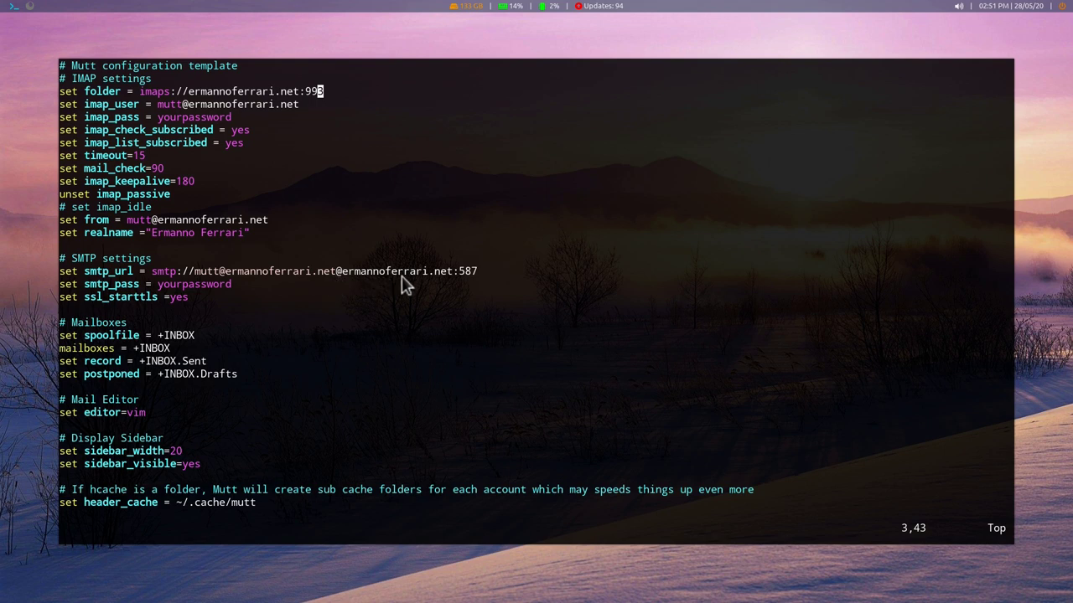
mouse_move(197, 315)
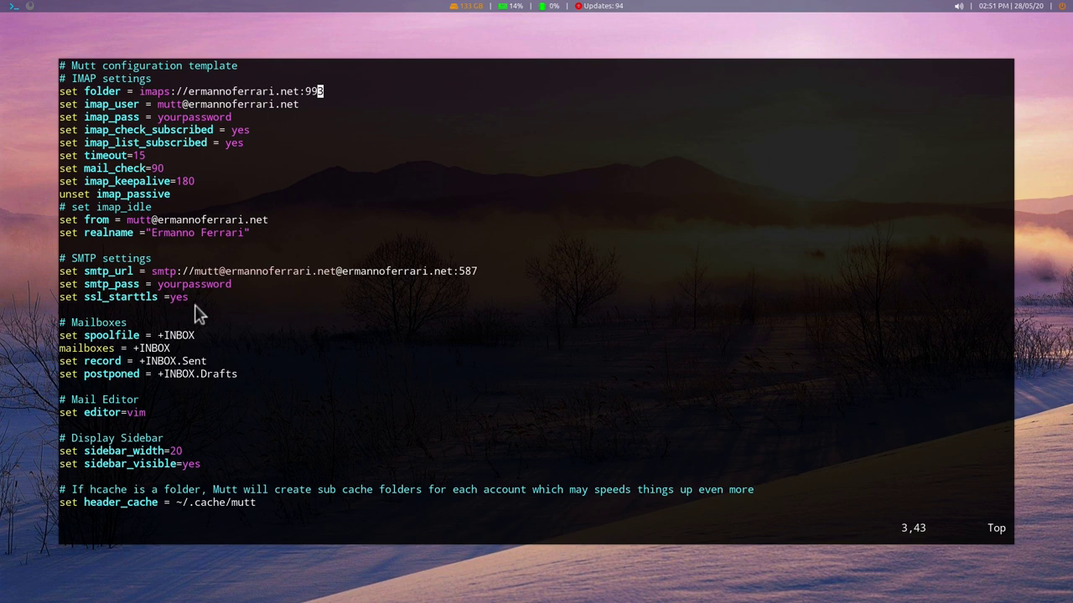
Step: Scroll the muttrc down to the header/message cache and sidebar navigation bind lines
scroll(down, 3)
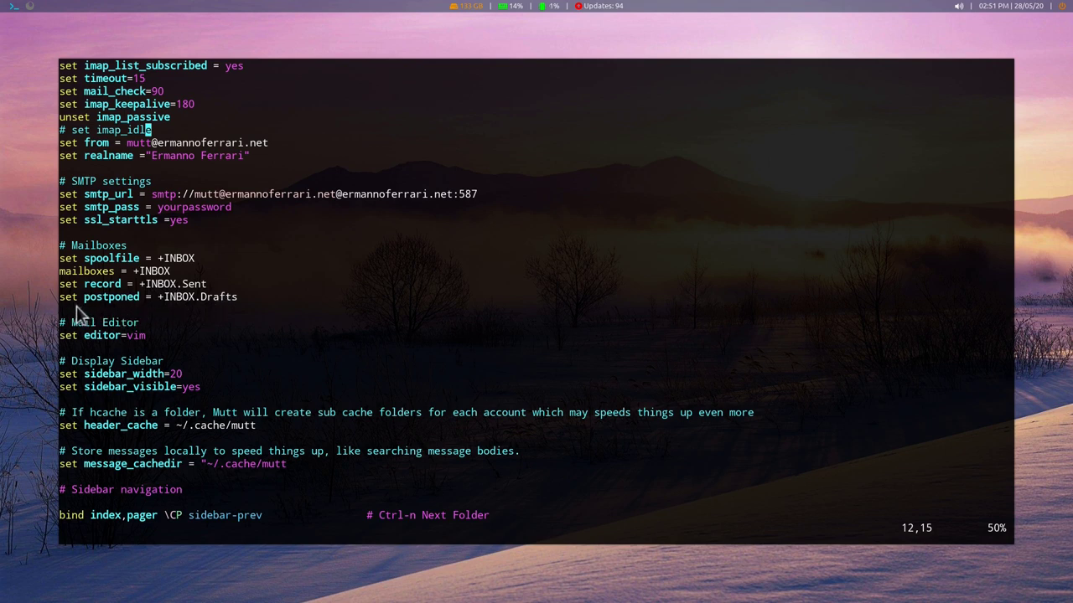
scroll(down, 3)
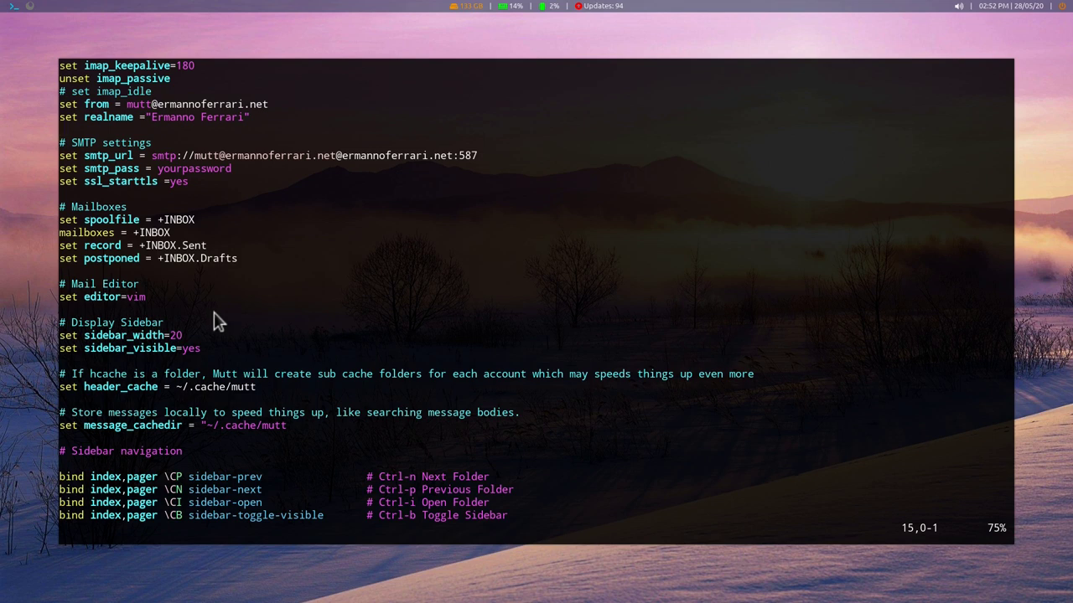
Step: Scroll to the end of the muttrc showing the mutt-colors-solarized-dark-256 source line
scroll(down, 3)
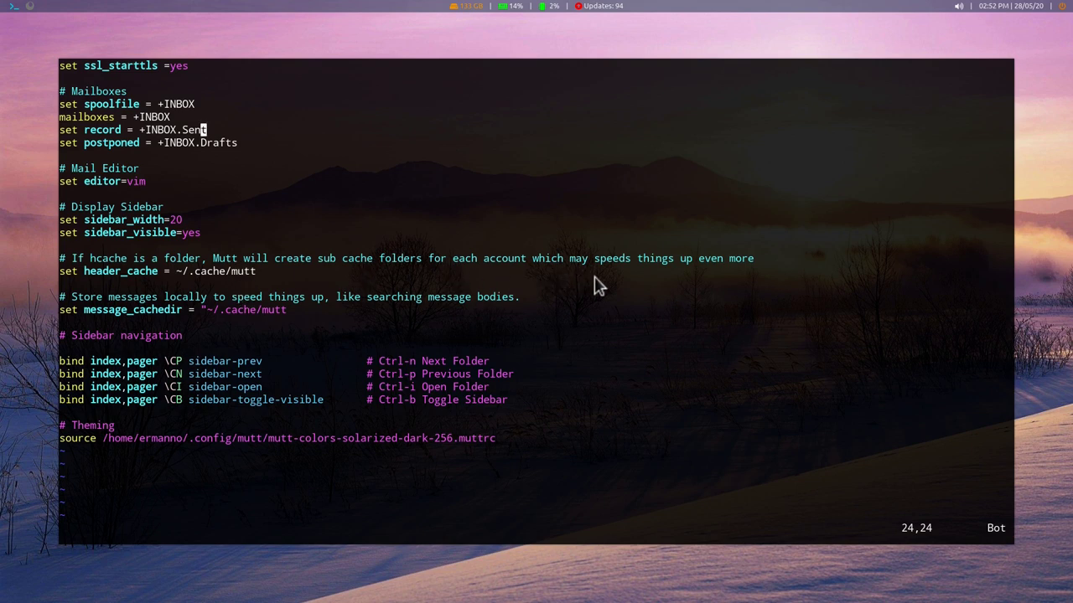
mouse_move(212, 320)
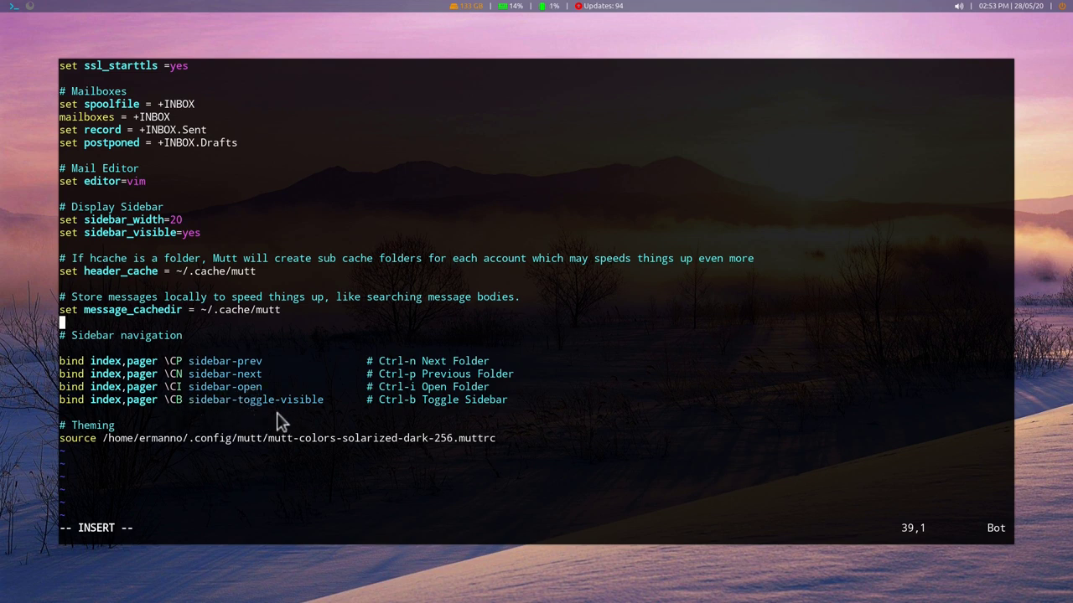
mouse_move(467, 463)
text(ls -al .mutt/)
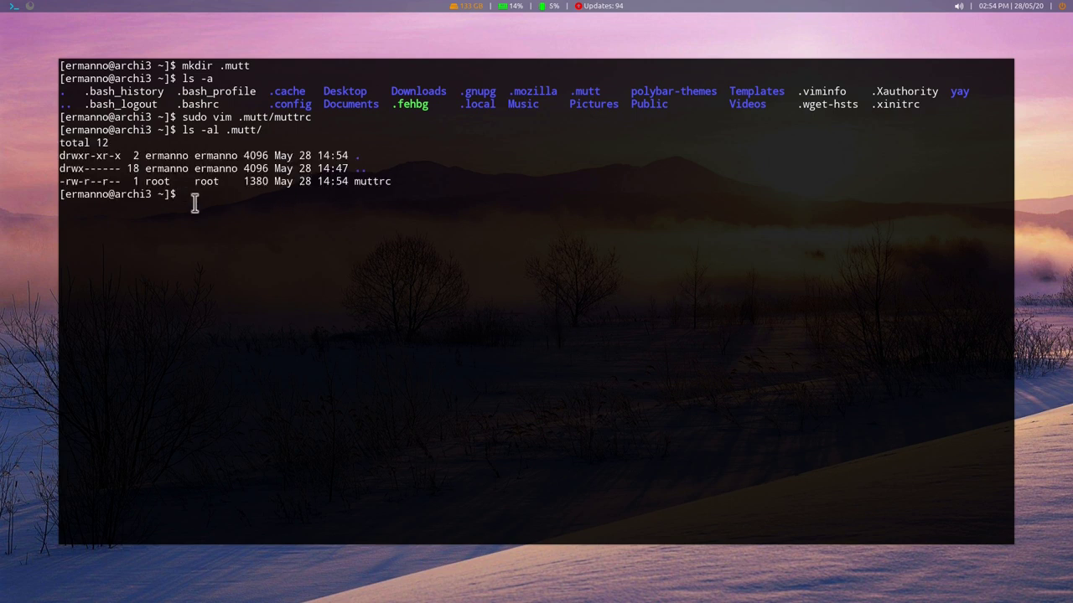
Step: Run sudo chown ermanno:ermanno .mutt/muttrc to take ownership of the config file
text(sudo chown erm)
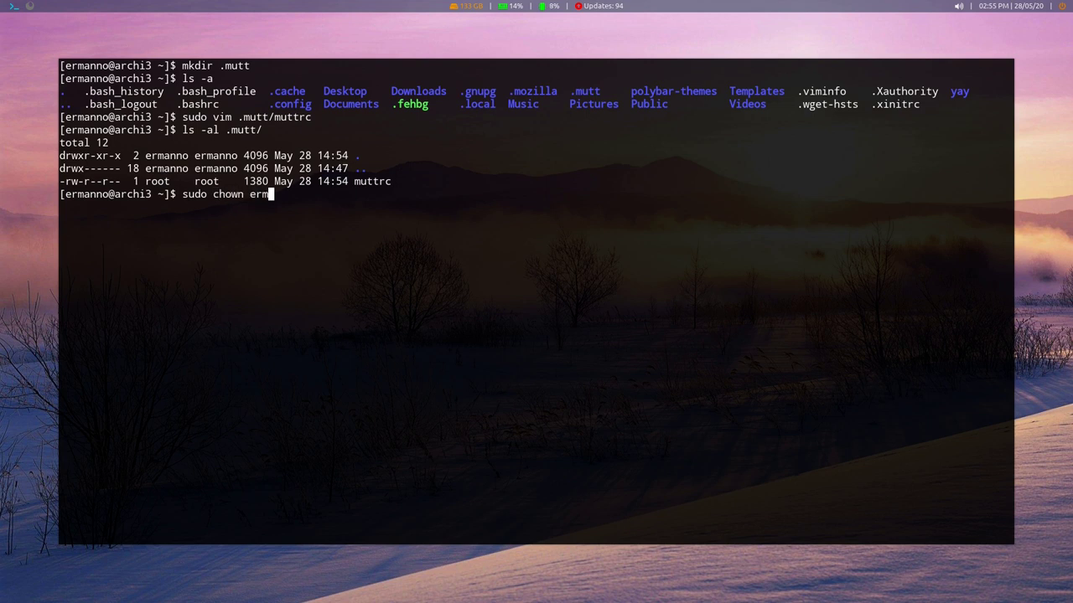
text(anno:ermanno .)
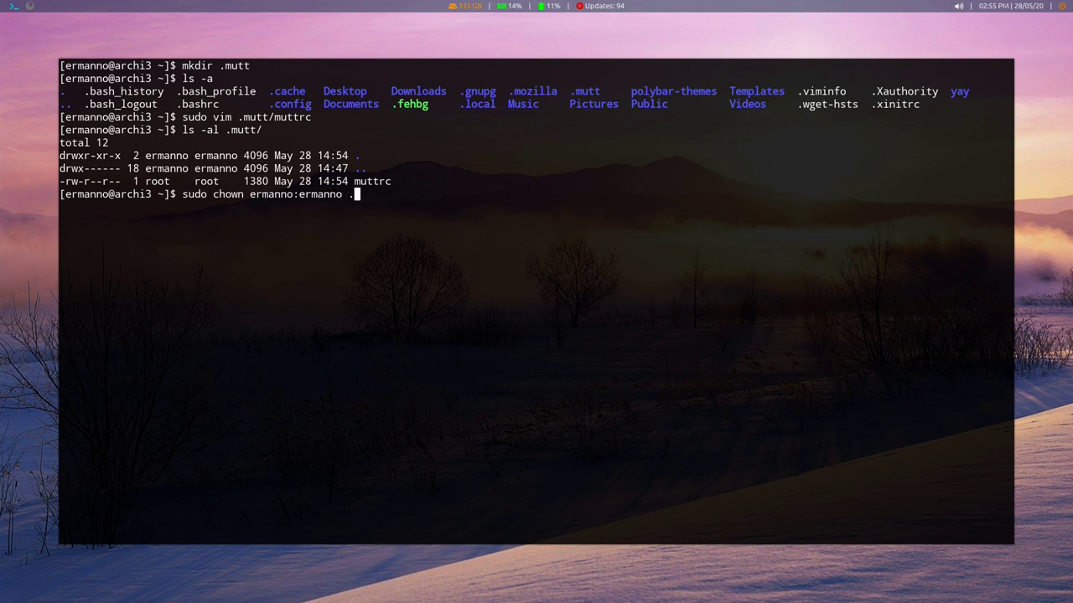
text(.mutt/m)
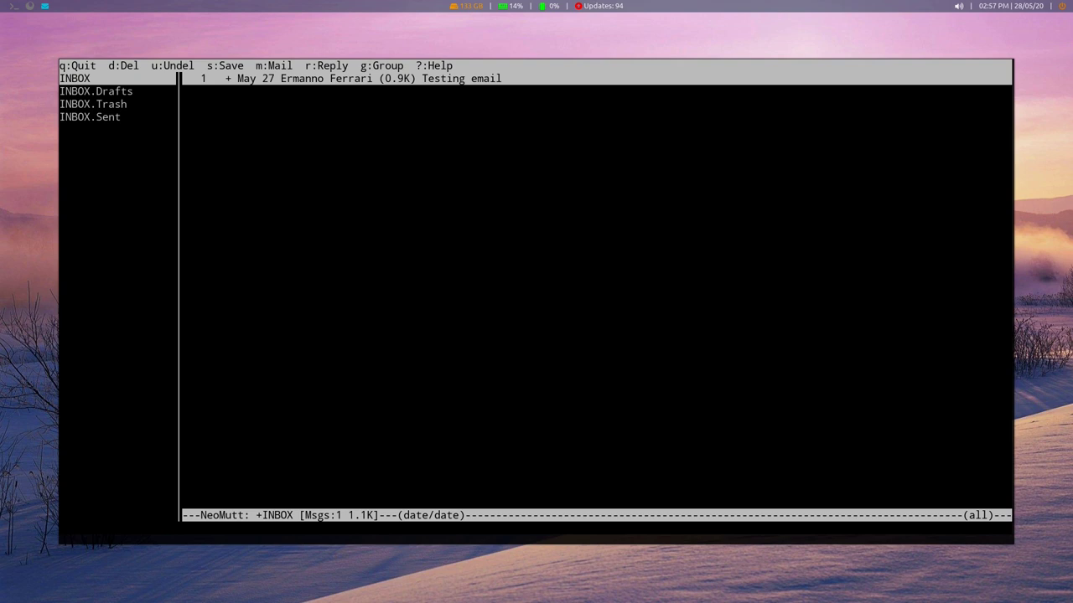
Step: Start composing a new message from the NeoMutt inbox with m
key(m)
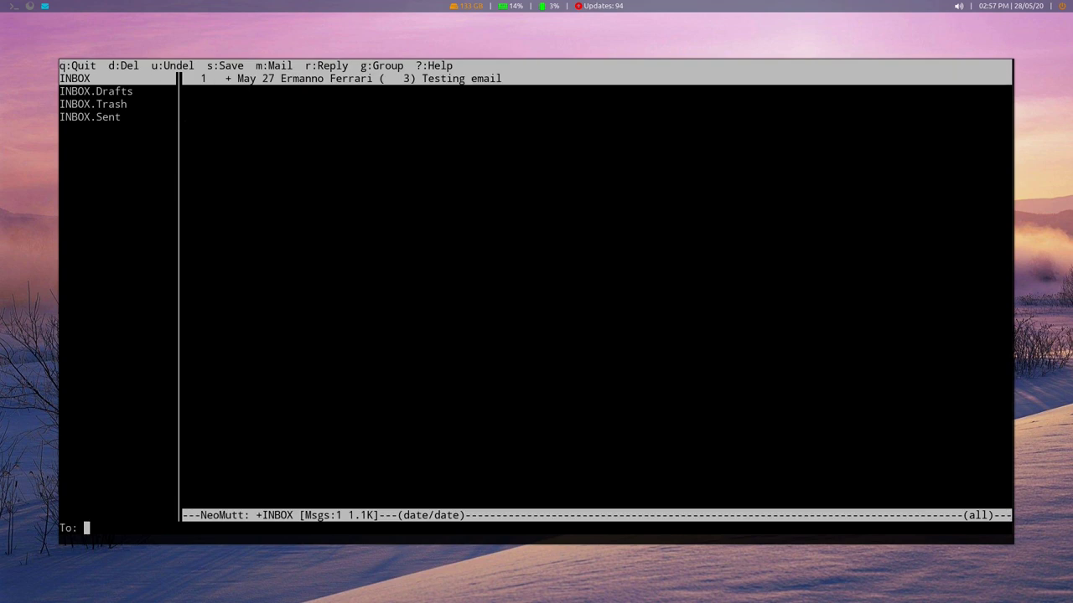
Step: Confirm the recipient at the To: prompt of the new message
key(Return)
text(unzip mutt-colors-solarized-master.zip)
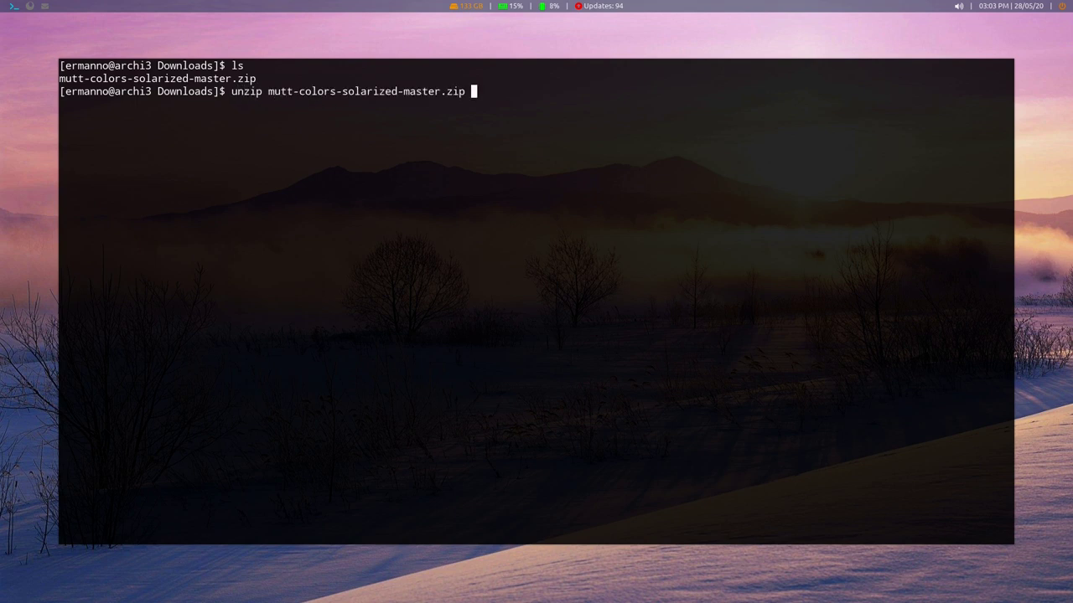
Step: Run unzip mutt-colors-solarized-master.zip in Downloads to extract the theme folder
key(Return)
text(ls)
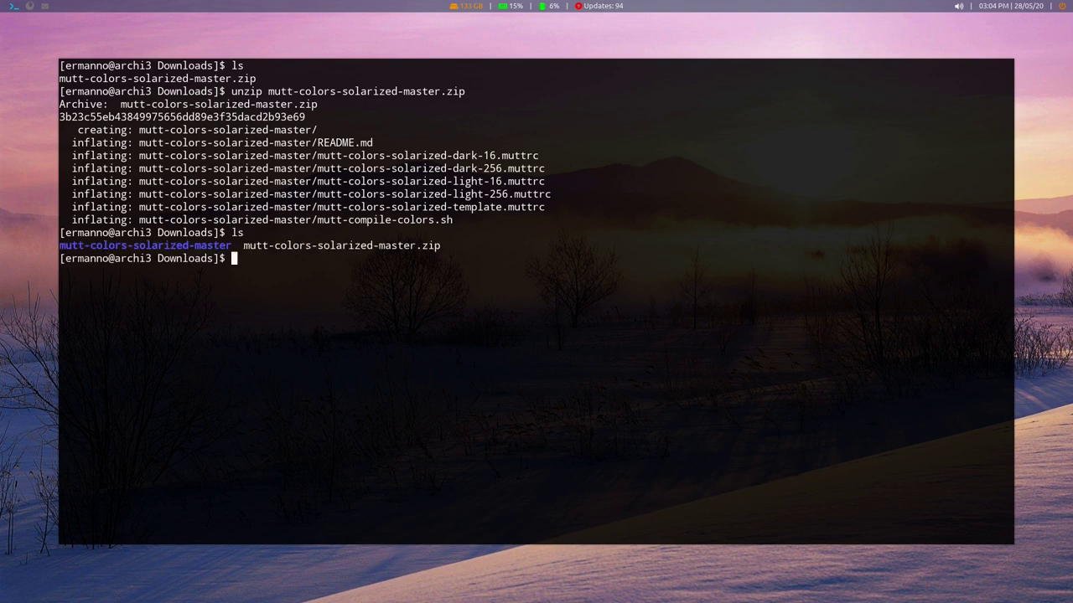